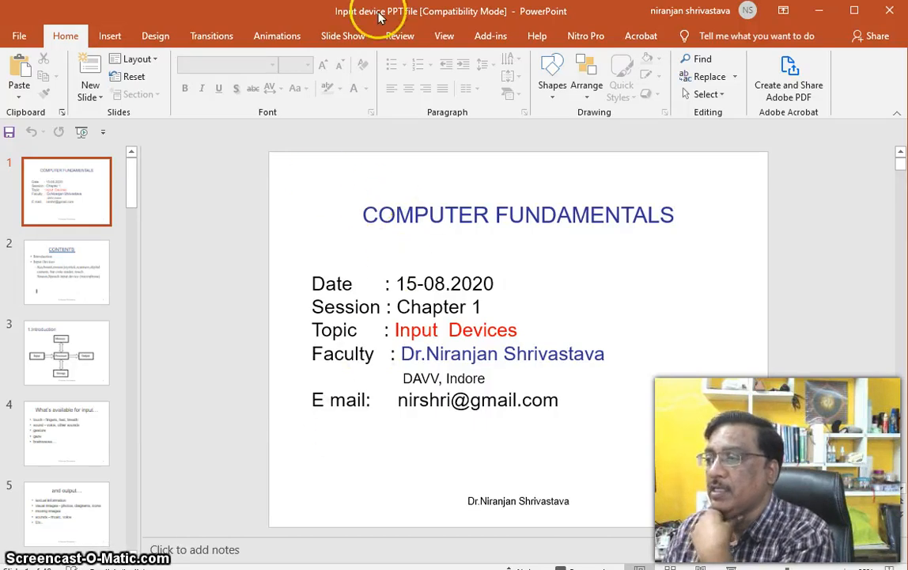
- Show slide 2, the Contents slide listing the introduction and input devices
click(66, 271)
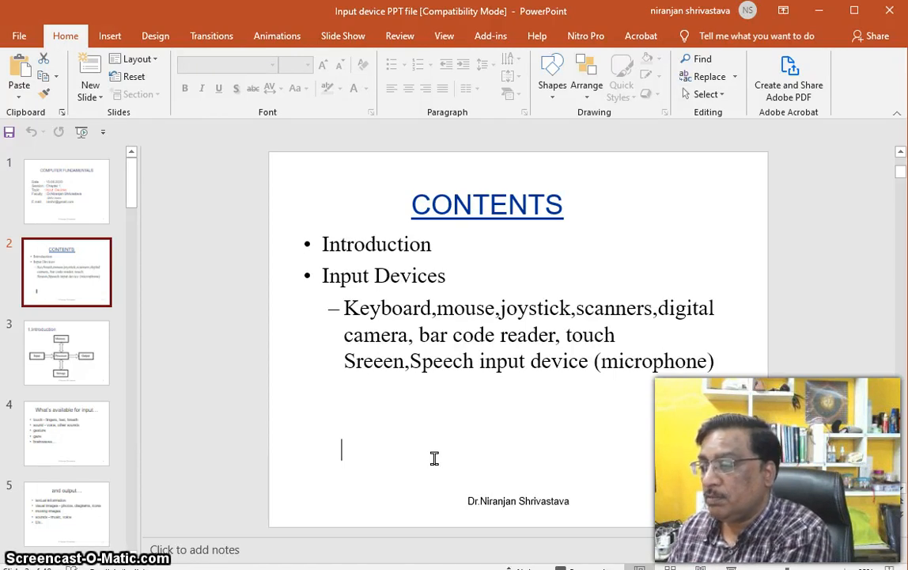
mouse_move(213, 431)
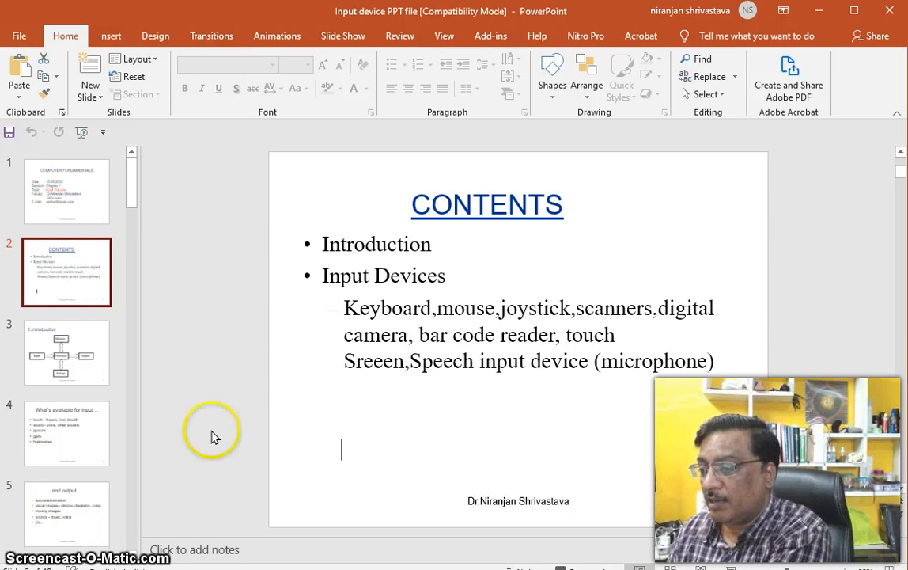
- Show the Introduction slide's processor diagram, then slide 4 listing touch, sound, gesture, gaze and brainwaves
click(66, 352)
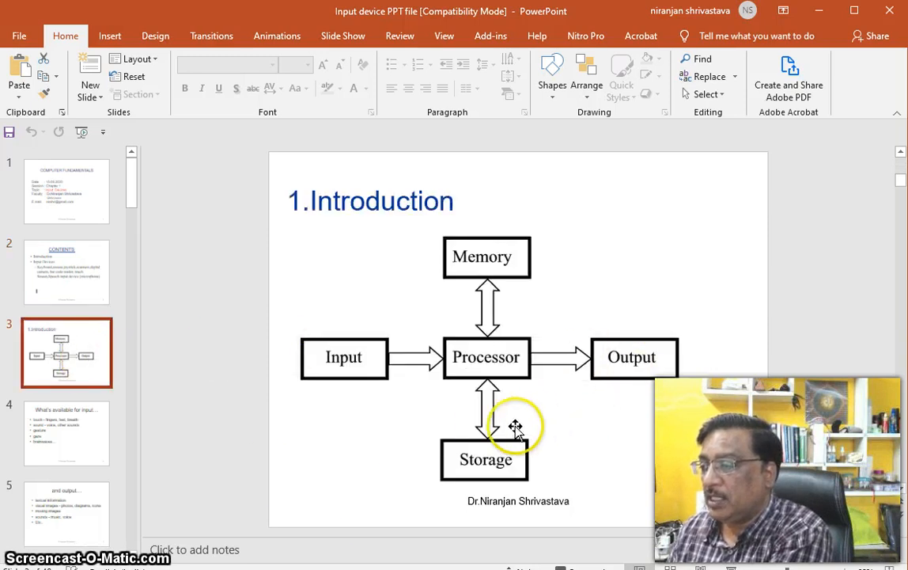
mouse_move(484, 275)
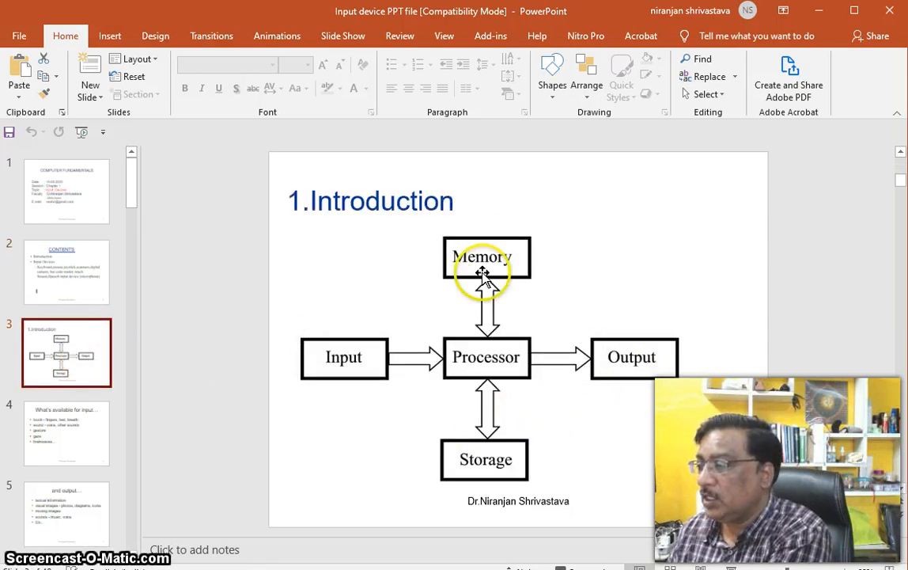
mouse_move(399, 387)
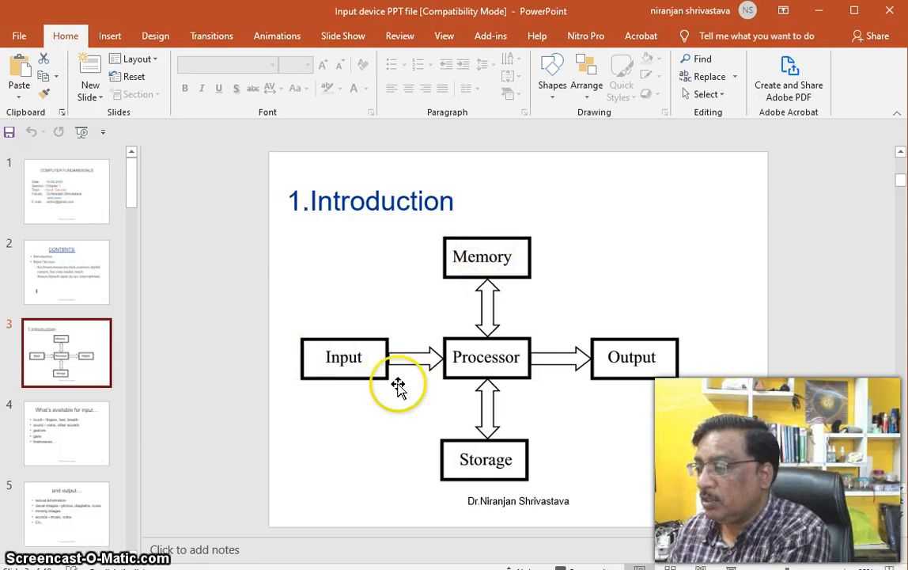
mouse_move(557, 402)
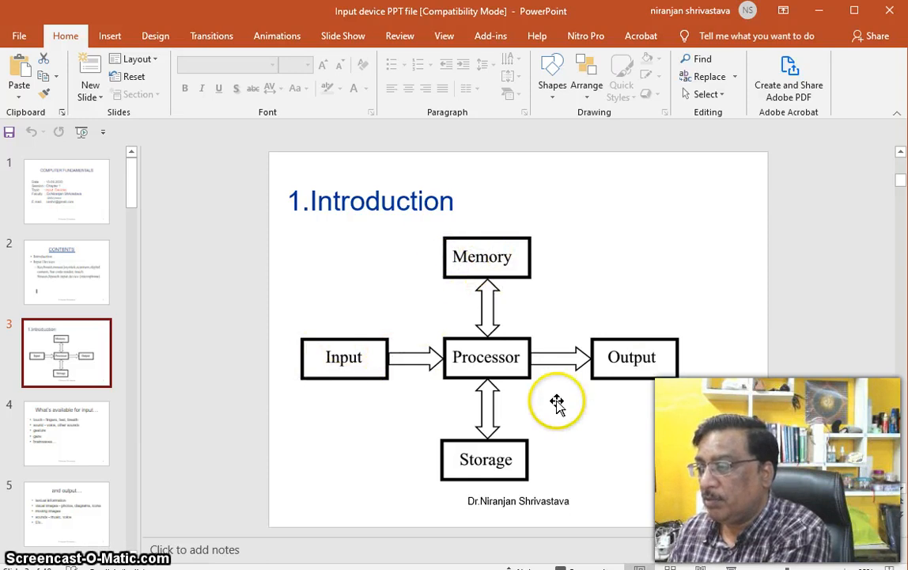
mouse_move(669, 440)
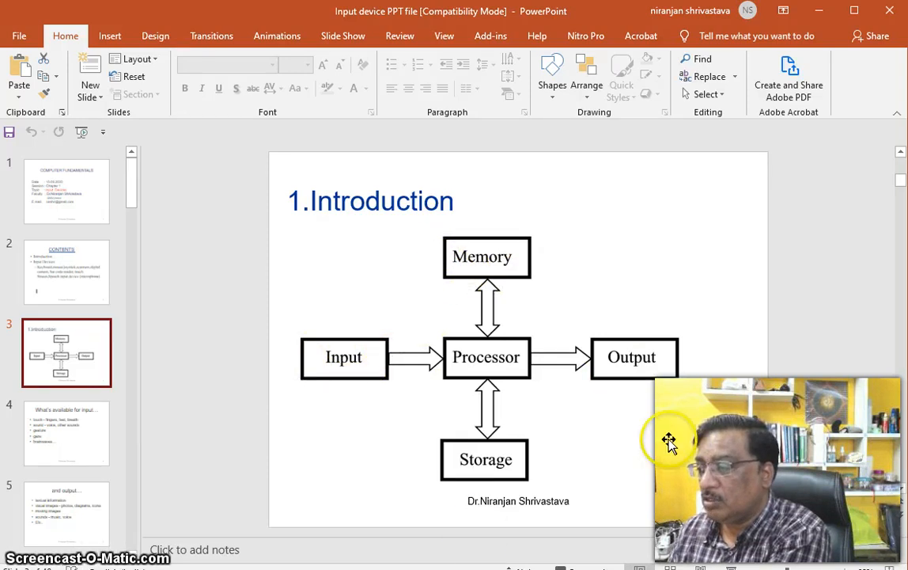
mouse_move(418, 417)
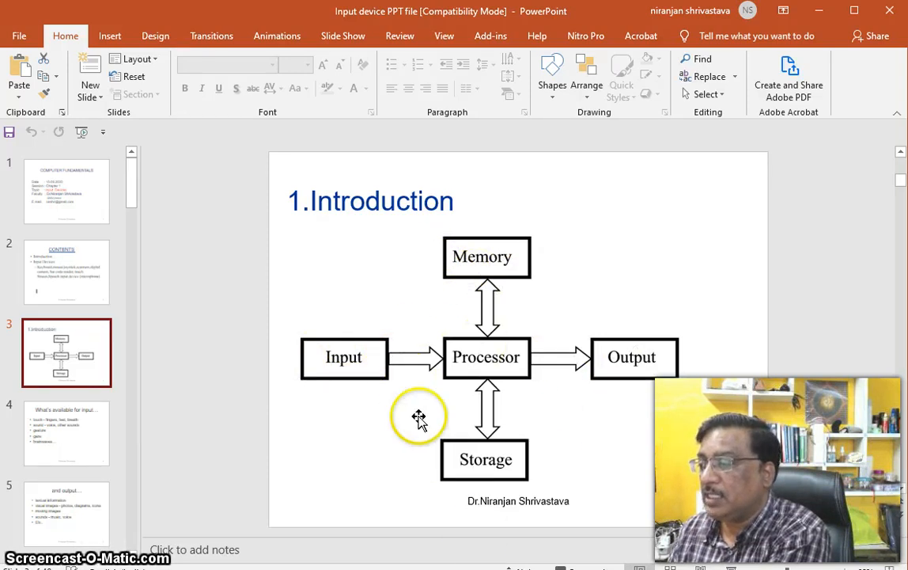
mouse_move(338, 509)
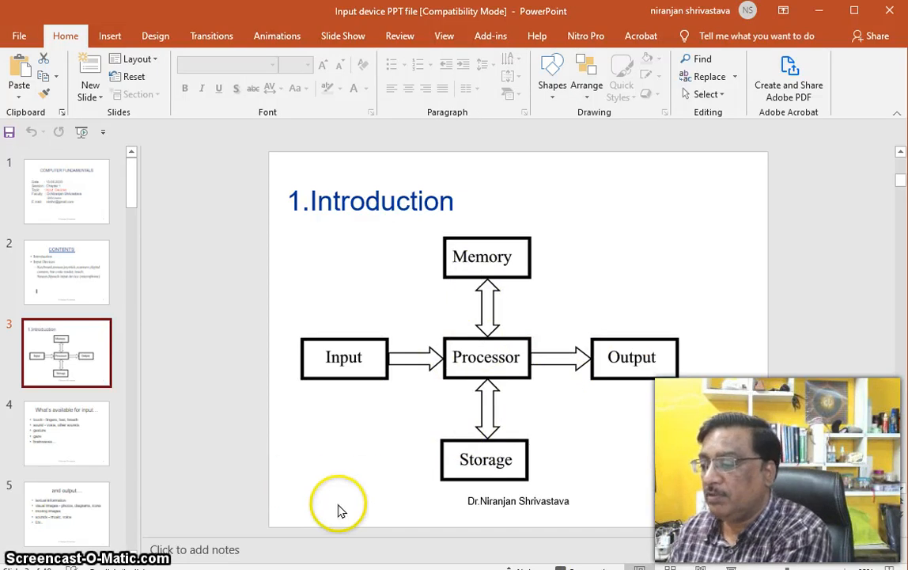
mouse_move(90, 443)
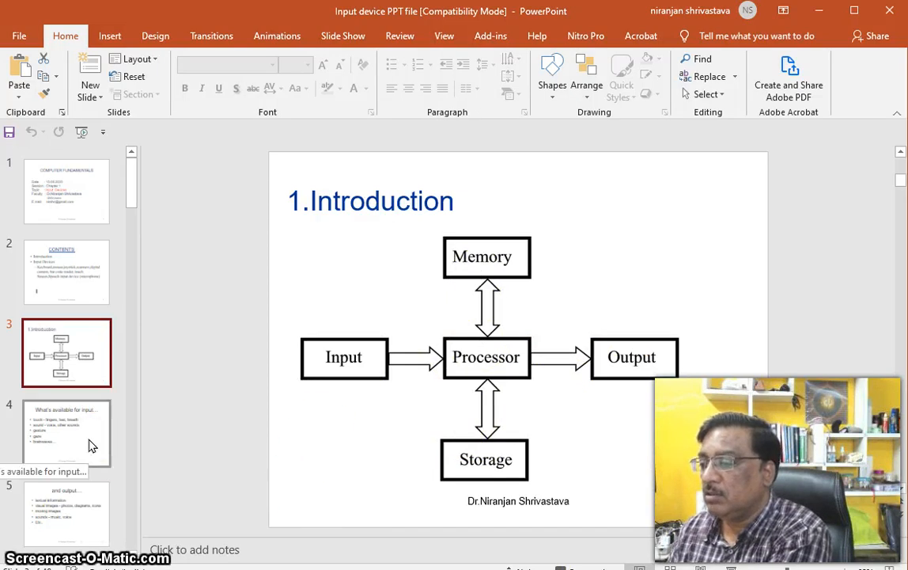
click(67, 433)
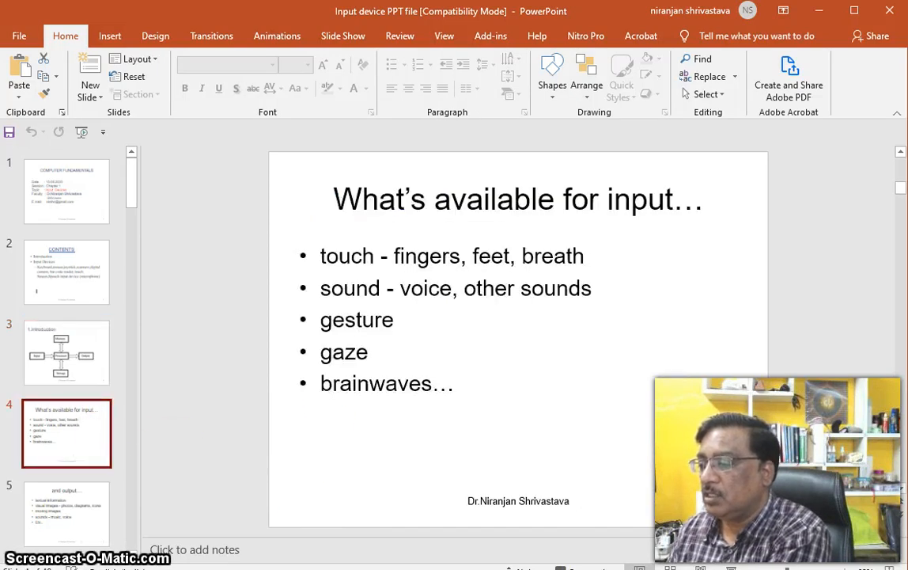